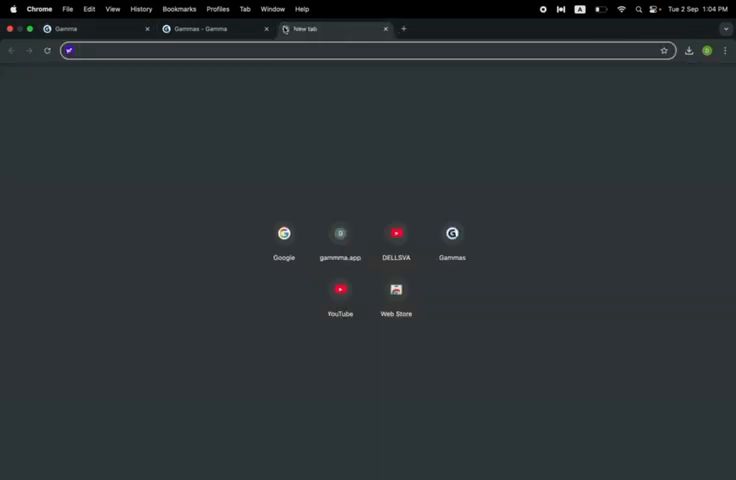
# - Search Google for 'gam', pick the 'gamma app' suggestion and open gamma.app
pyautogui.click(283, 233)
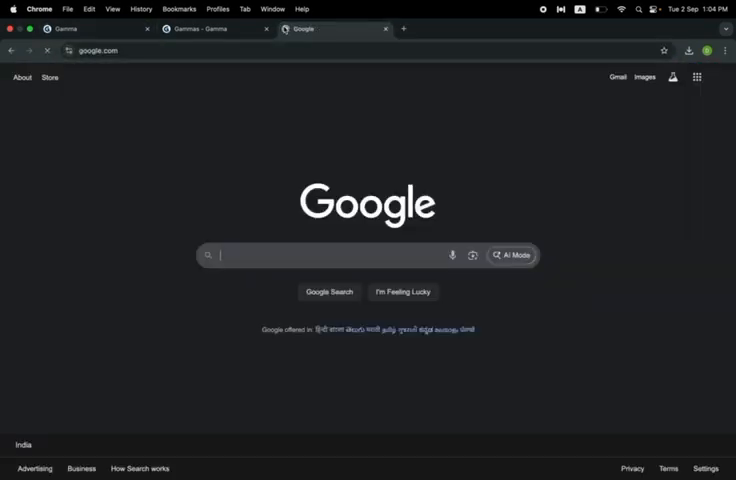
pyautogui.write('gam')
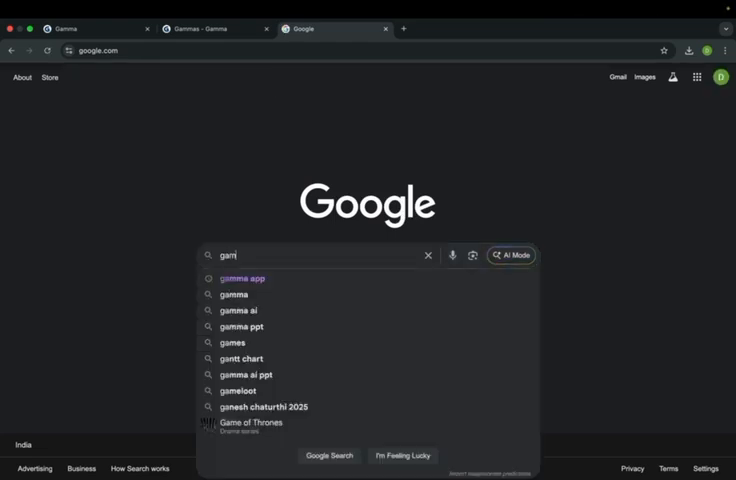
pyautogui.click(242, 278)
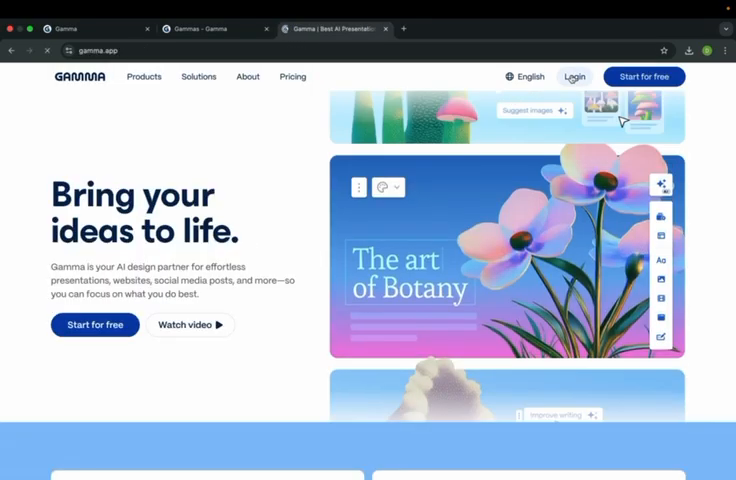
# - Log in to Gamma with the Google account
pyautogui.click(573, 76)
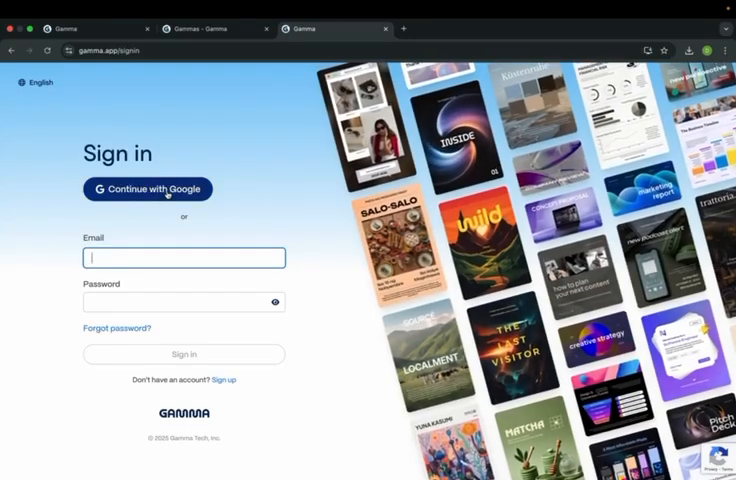
pyautogui.click(147, 189)
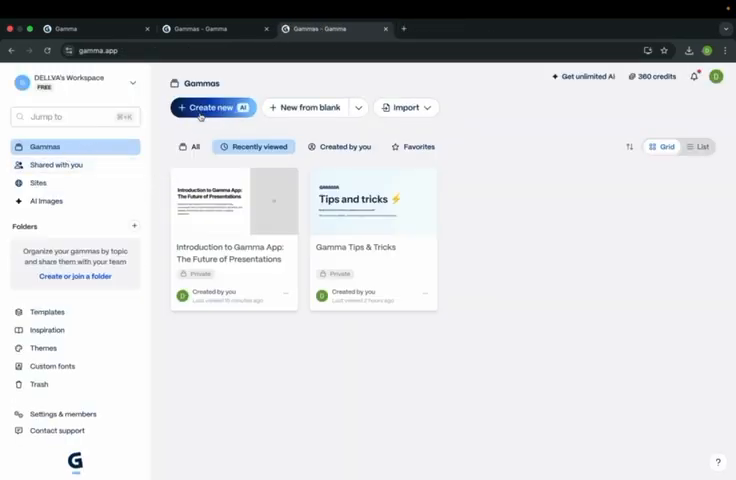
# - Start an AI Generate gamma with 3 cards and the prompt 'Introduction to Gamma App'
pyautogui.click(207, 107)
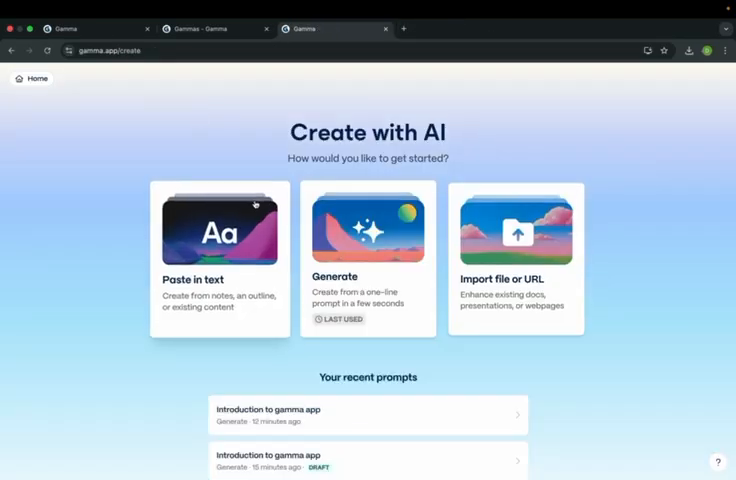
pyautogui.click(368, 265)
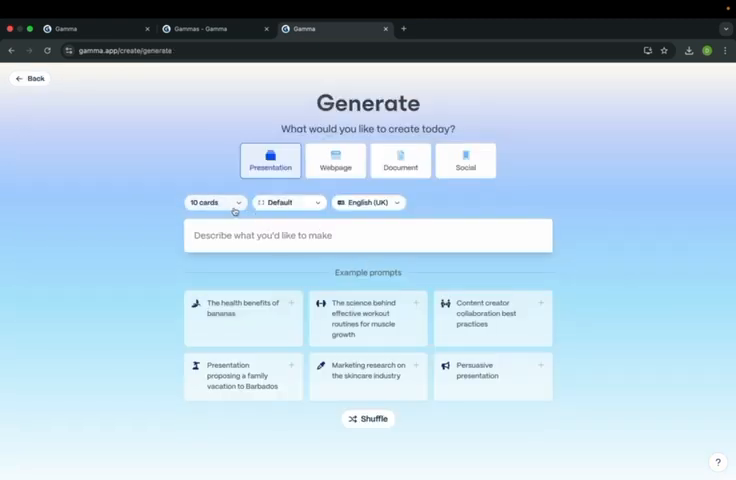
pyautogui.click(211, 202)
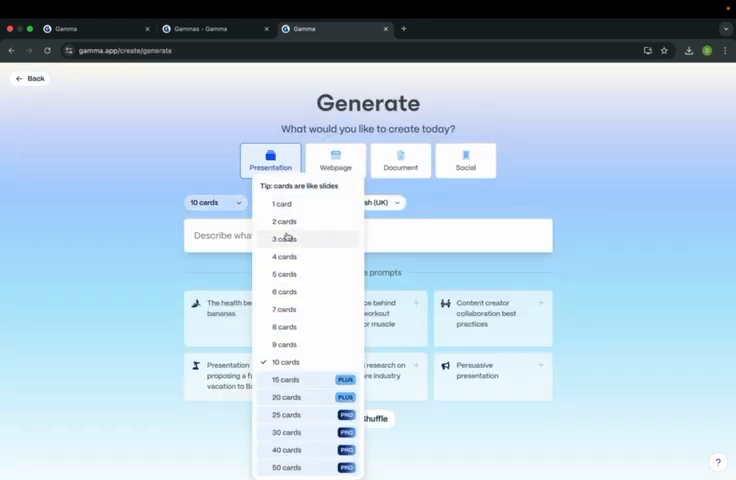
pyautogui.click(283, 238)
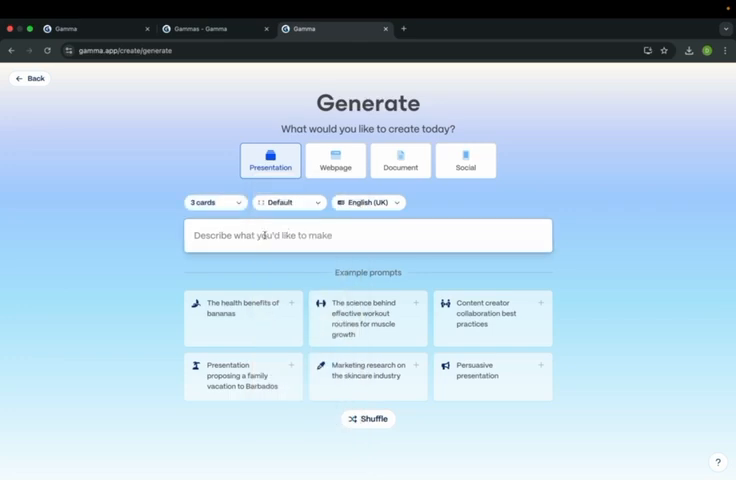
pyautogui.write('in')
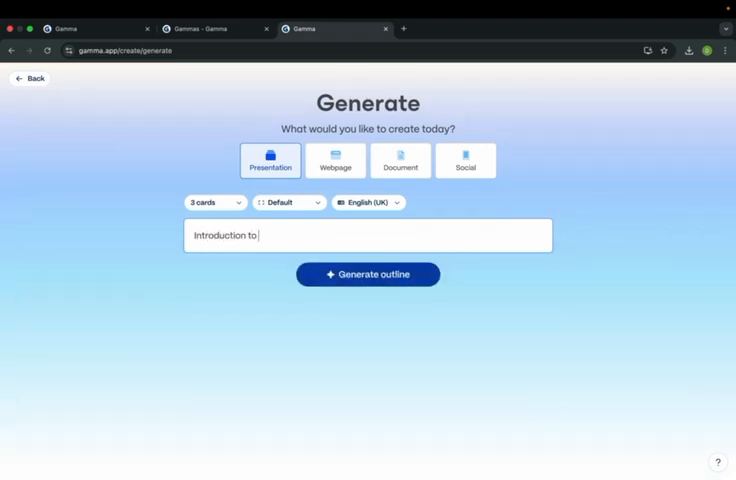
pyautogui.write('Gamma A')
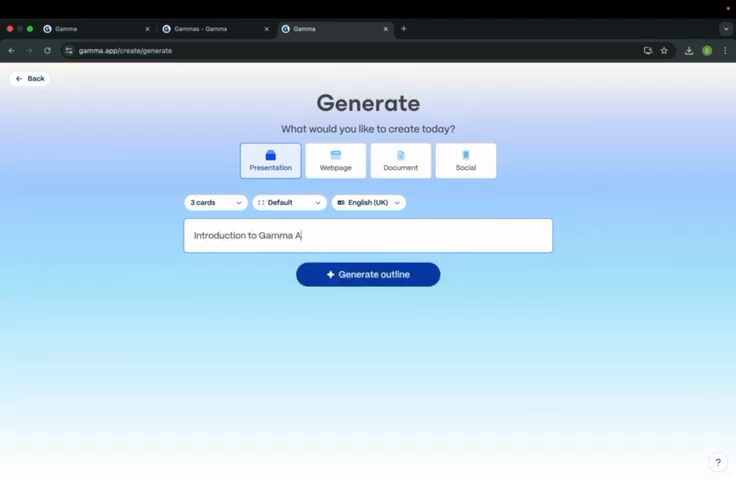
pyautogui.write('pp')
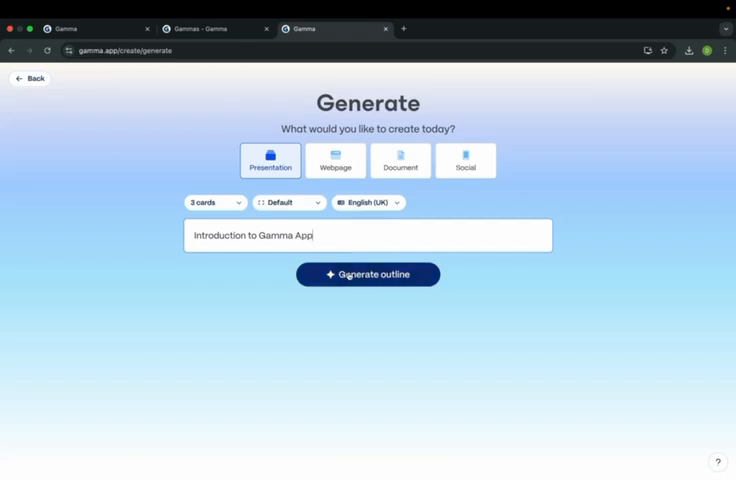
# - Generate the three-card outline, review it, and generate the presentation
pyautogui.click(367, 274)
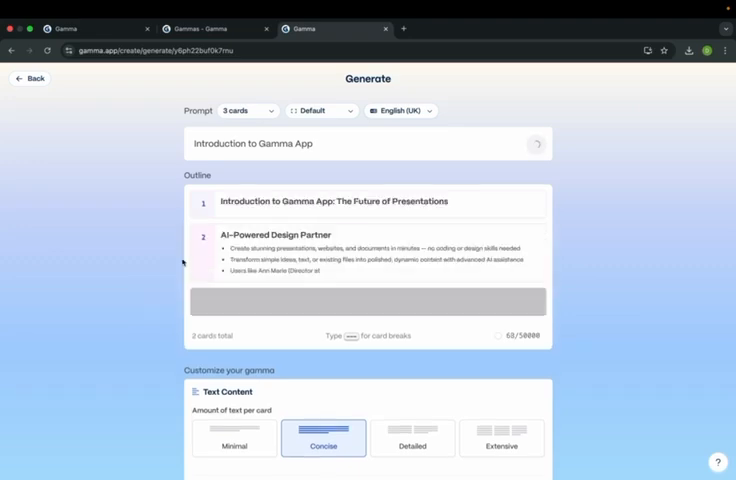
pyautogui.click(536, 144)
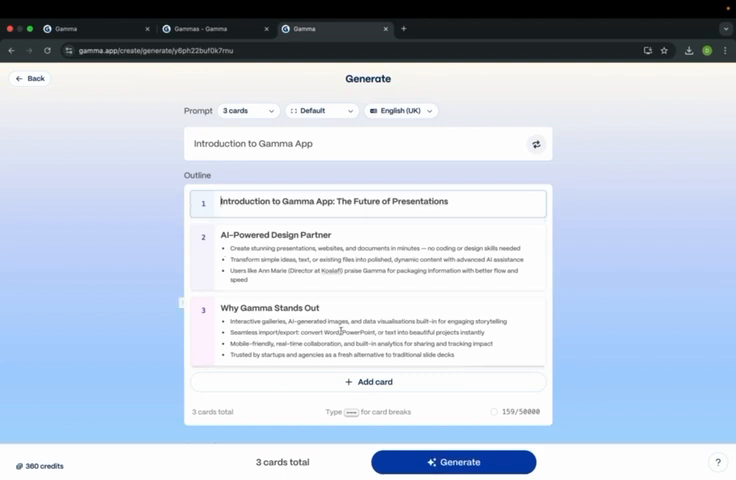
pyautogui.moveTo(445, 425)
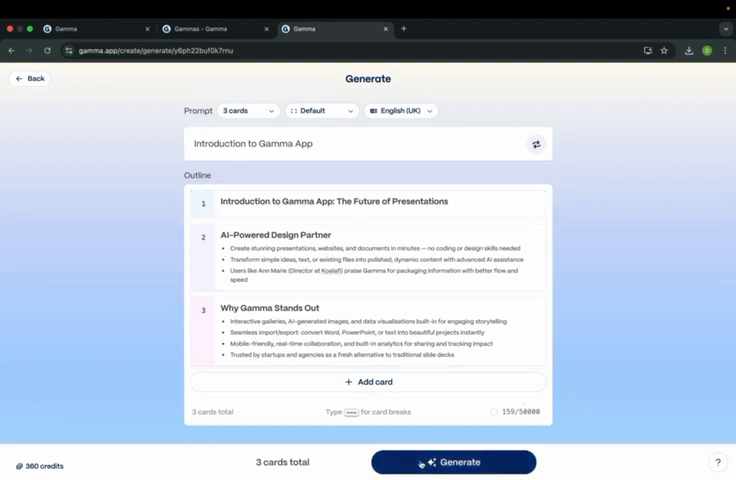
pyautogui.click(453, 462)
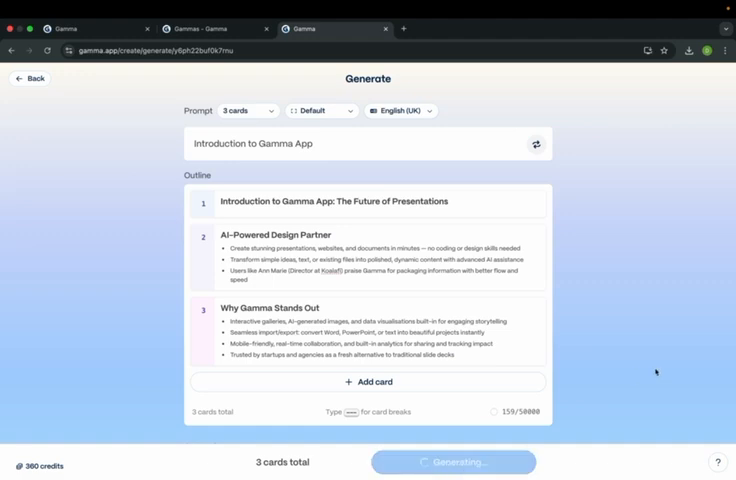
pyautogui.click(453, 462)
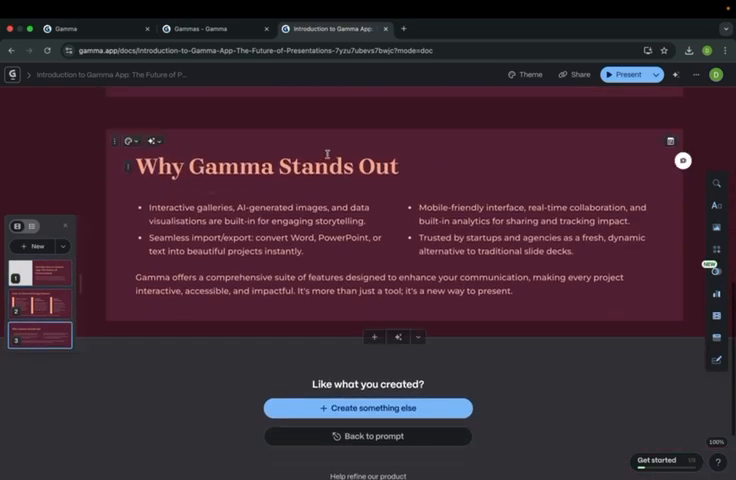
pyautogui.scroll(3)
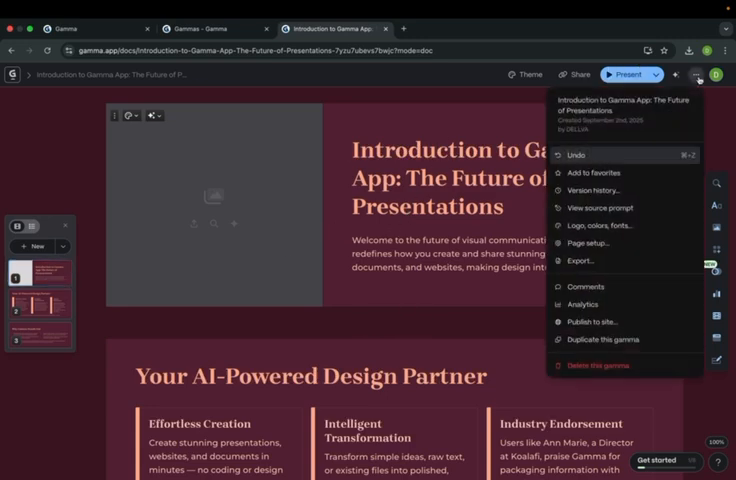
pyautogui.moveTo(608, 243)
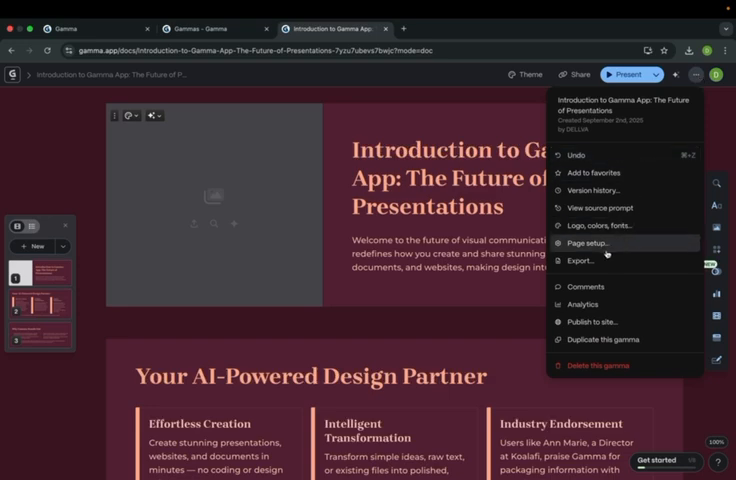
pyautogui.moveTo(593, 261)
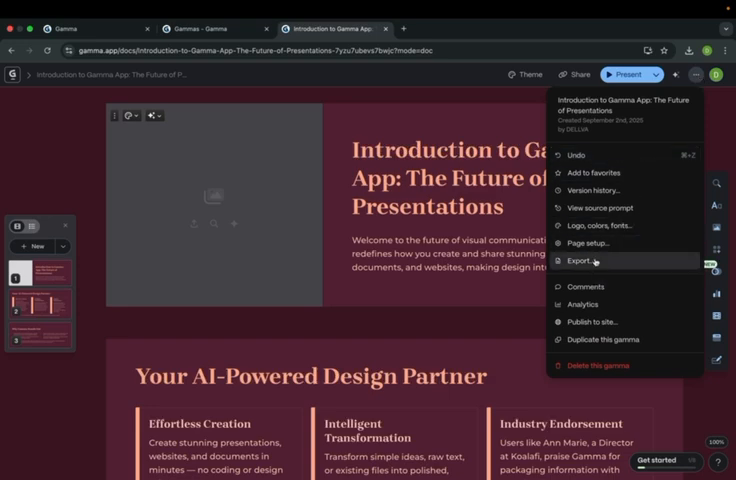
# - Open the presentation's export options
pyautogui.click(580, 261)
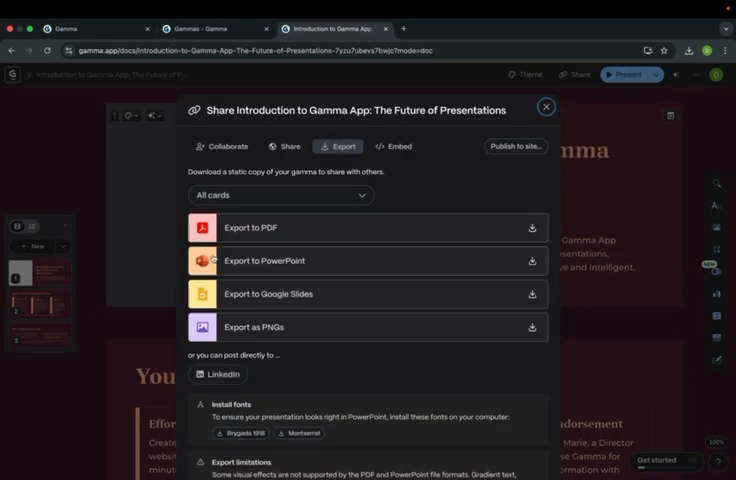
pyautogui.moveTo(305, 266)
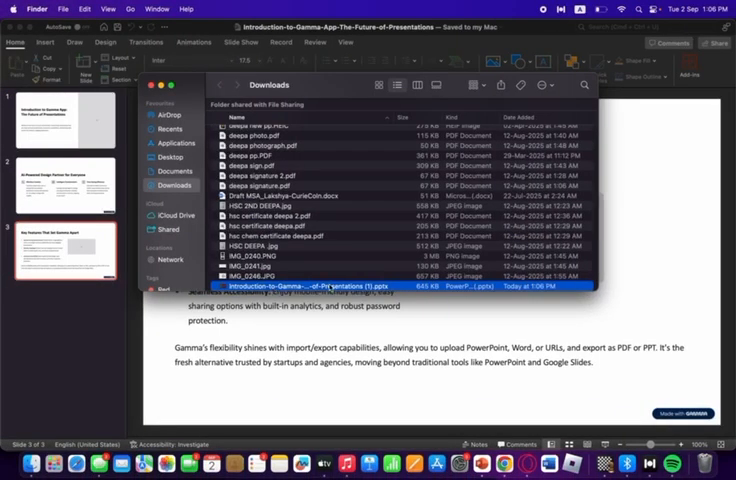
# - Open the downloaded .pptx in PowerPoint and browse its slides, title and welcome text
pyautogui.doubleClick(310, 286)
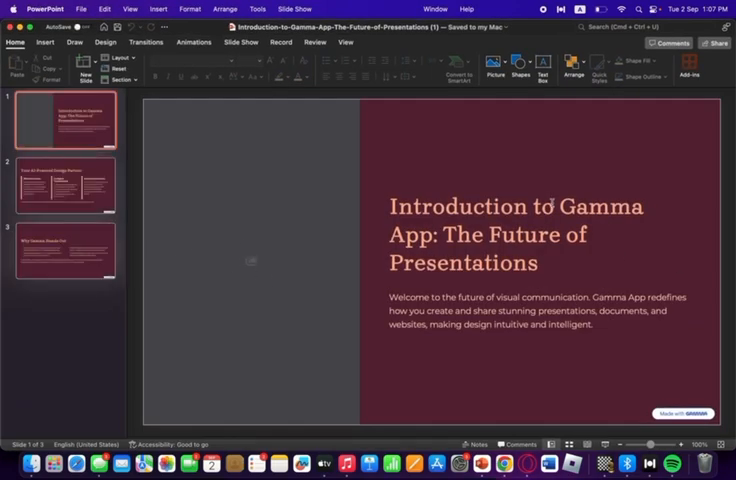
pyautogui.click(65, 186)
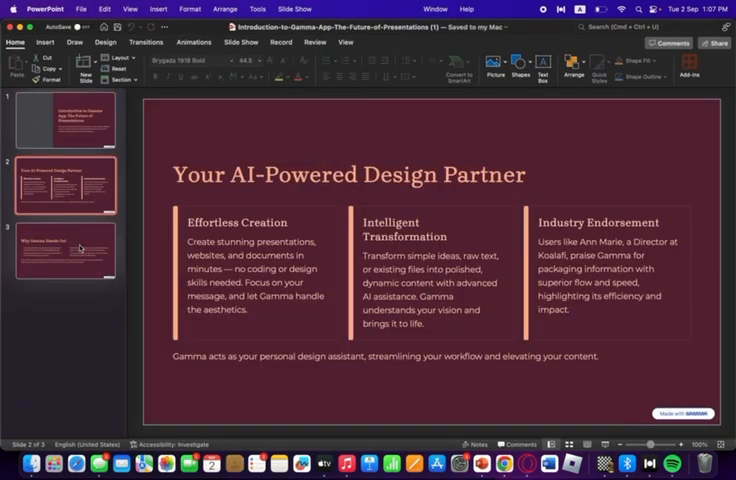
pyautogui.click(65, 120)
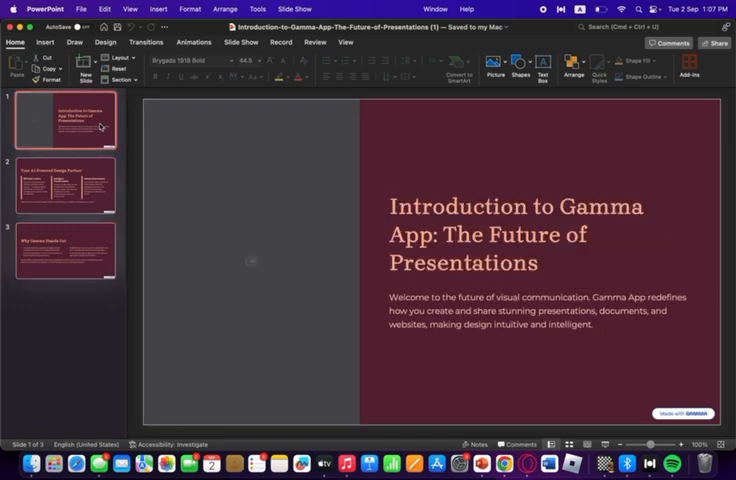
pyautogui.click(512, 235)
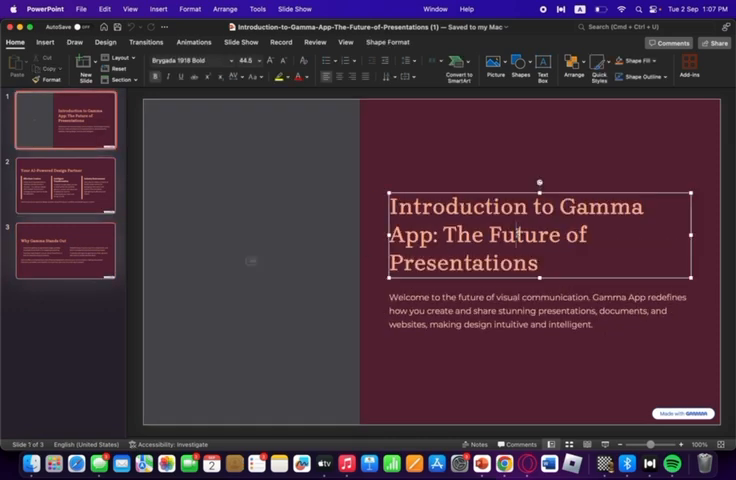
pyautogui.click(525, 311)
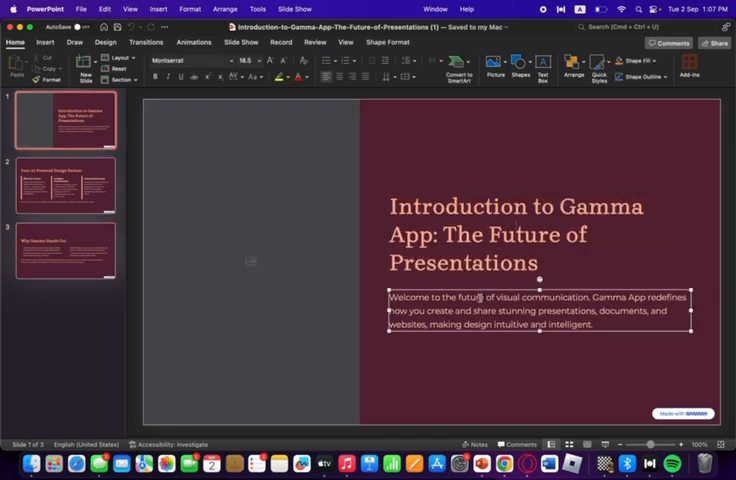
pyautogui.click(65, 186)
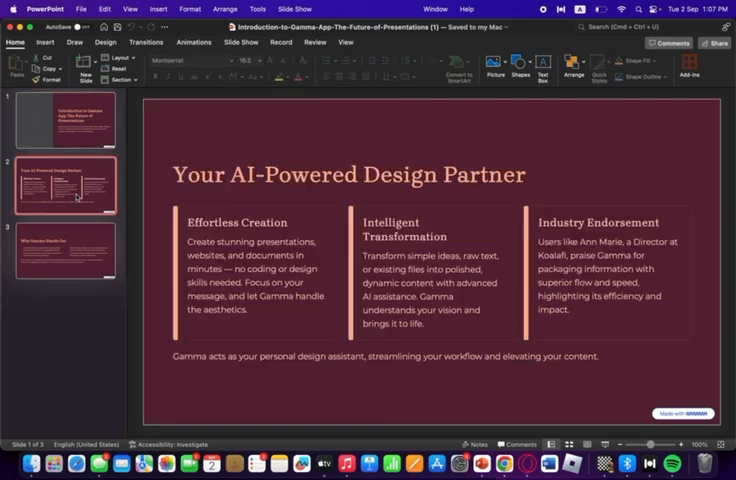
pyautogui.click(66, 252)
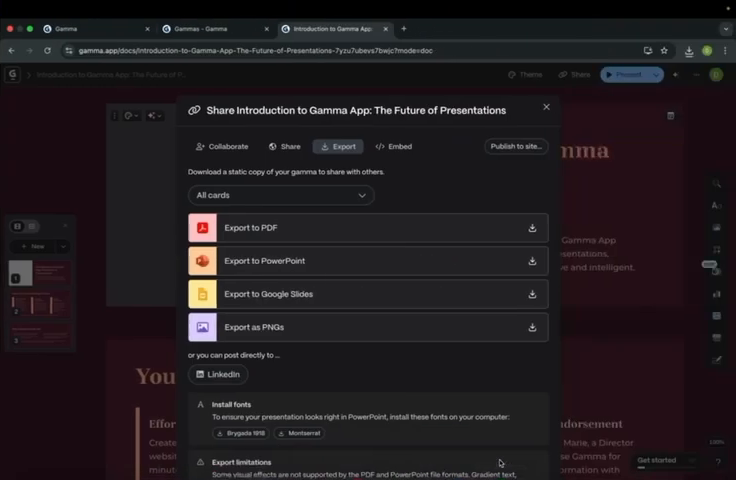
# - Close the Share/Export dialog in Gamma
pyautogui.click(546, 107)
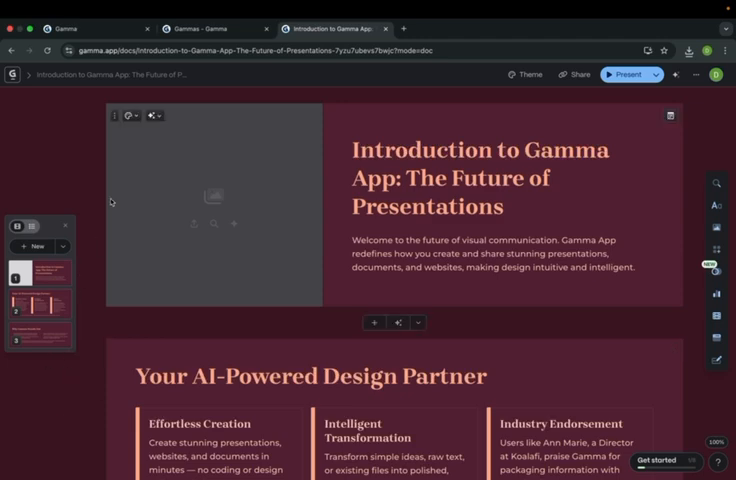
pyautogui.moveTo(585, 224)
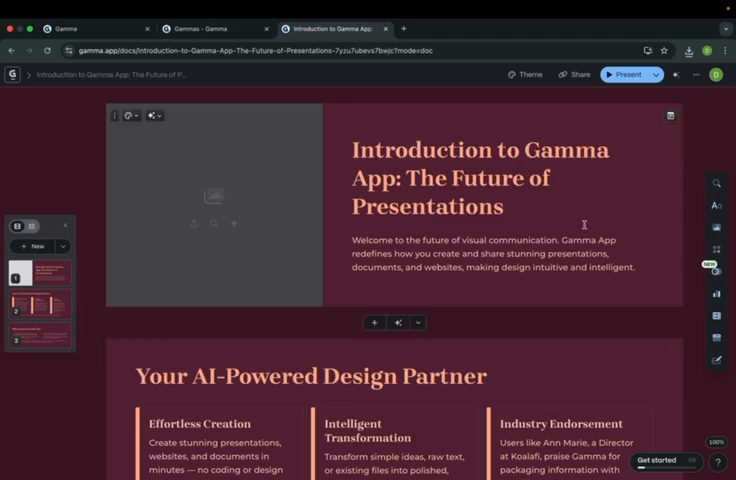
pyautogui.moveTo(67, 116)
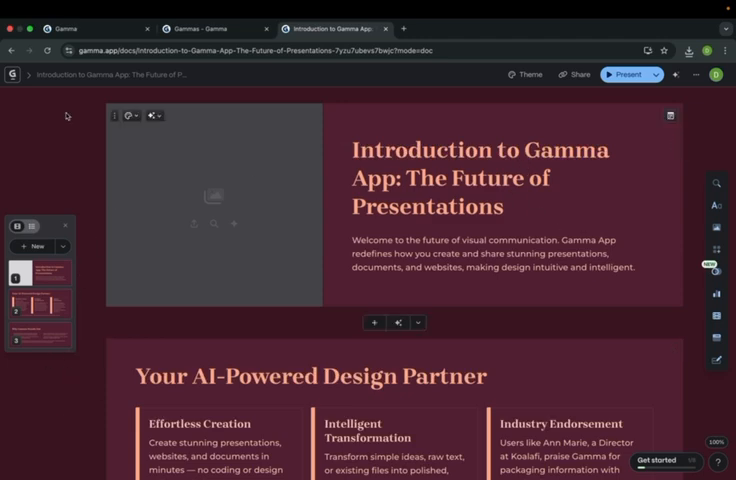